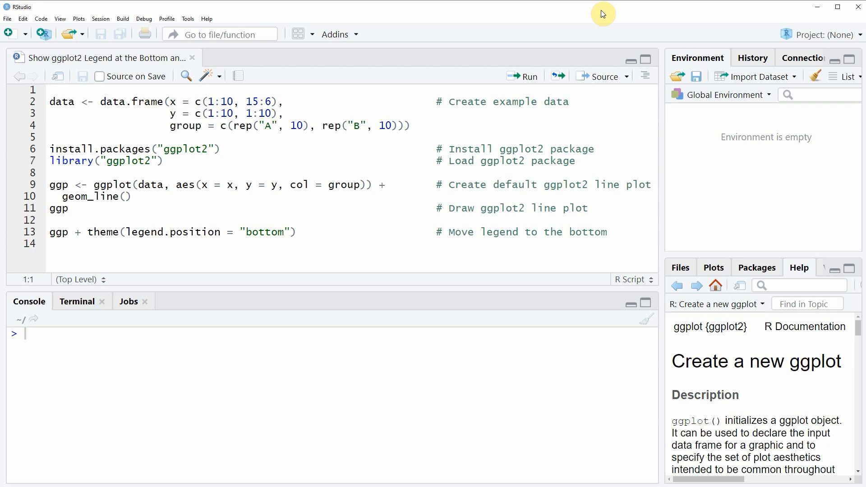
{"action": "mouse_move", "coordinate": [21, 138]}
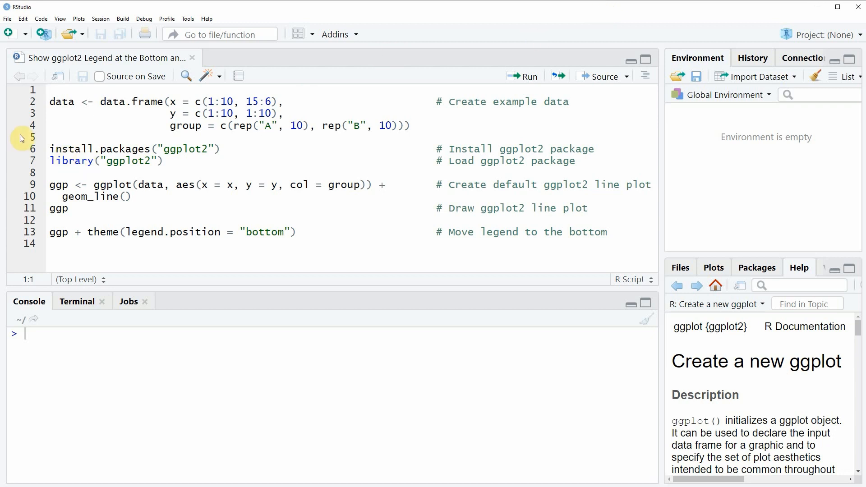
Step: Run the lines building the 20-row data frame of x, y and group
{"action": "left_click", "coordinate": [50, 126]}
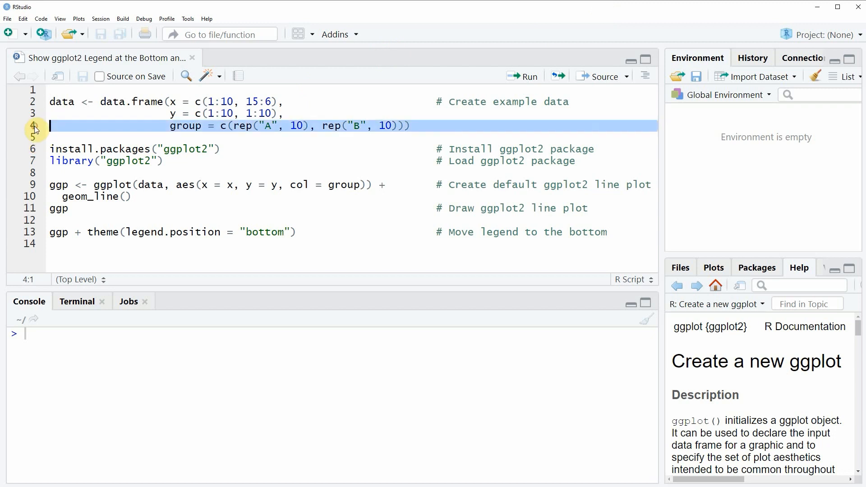
{"action": "left_click", "coordinate": [528, 76]}
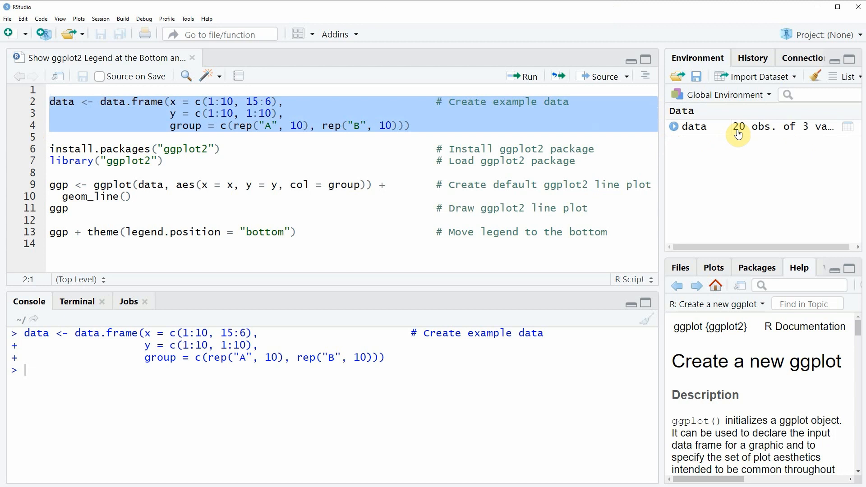
{"action": "mouse_move", "coordinate": [711, 136]}
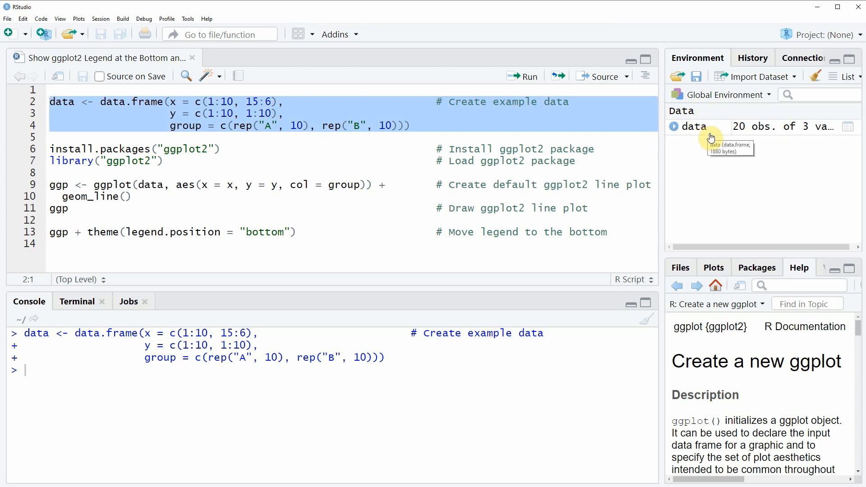
{"action": "mouse_move", "coordinate": [174, 189]}
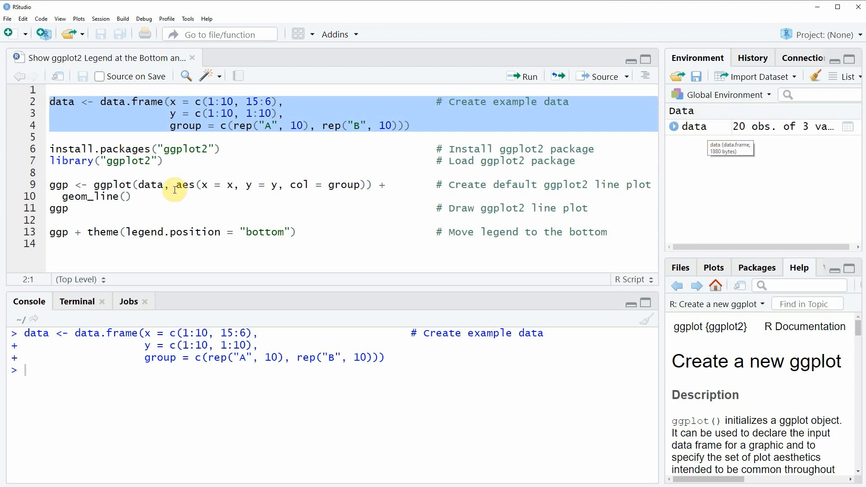
{"action": "left_click", "coordinate": [50, 161]}
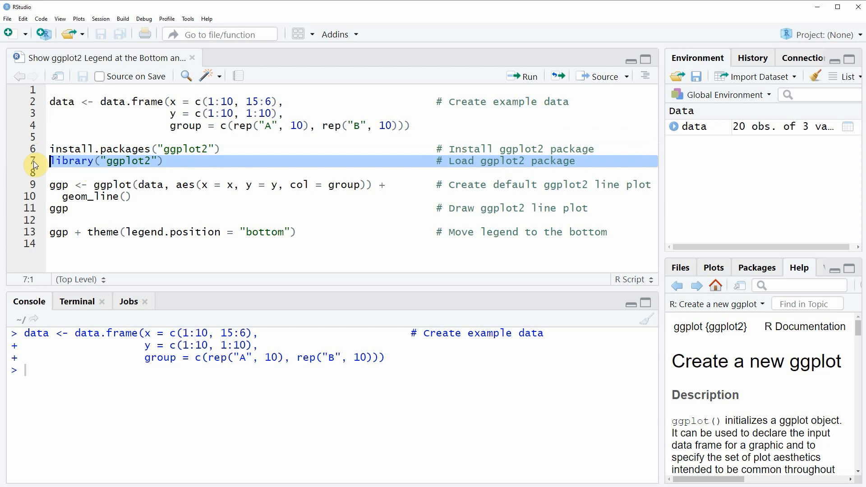
Step: Run library("ggplot2") and the lines defining ggp as a line plot coloured by group
{"action": "left_click", "coordinate": [522, 76]}
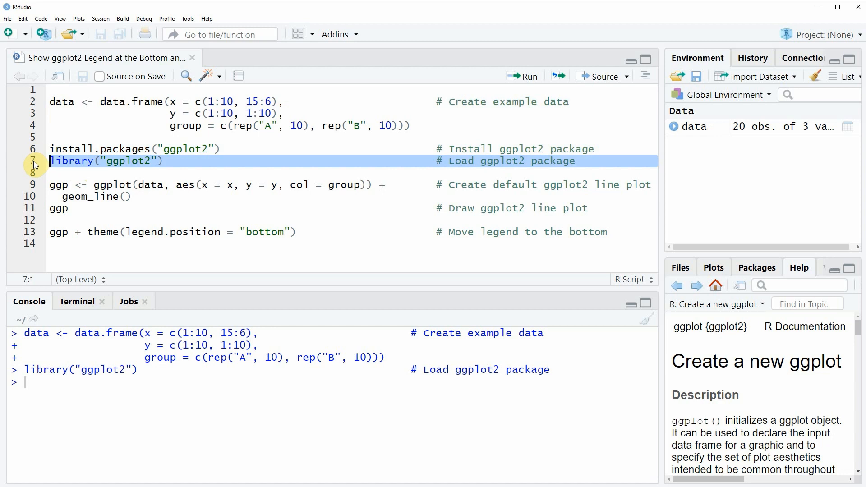
{"action": "mouse_move", "coordinate": [35, 200]}
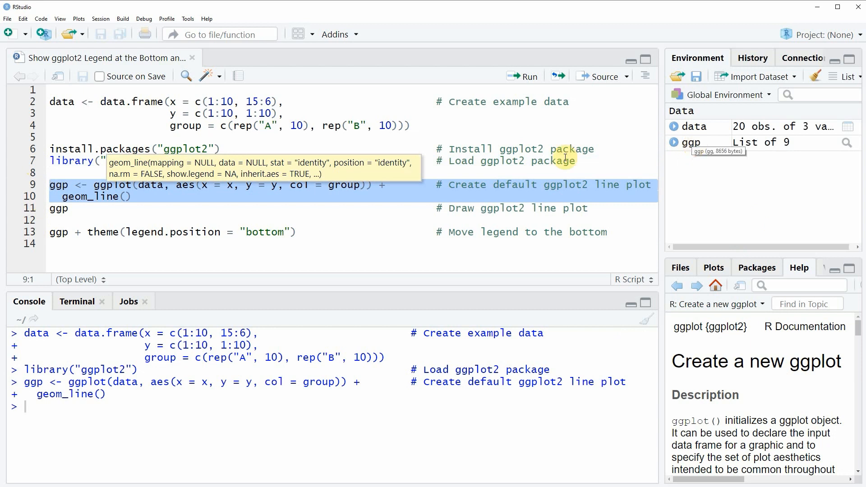
{"action": "left_click", "coordinate": [58, 208]}
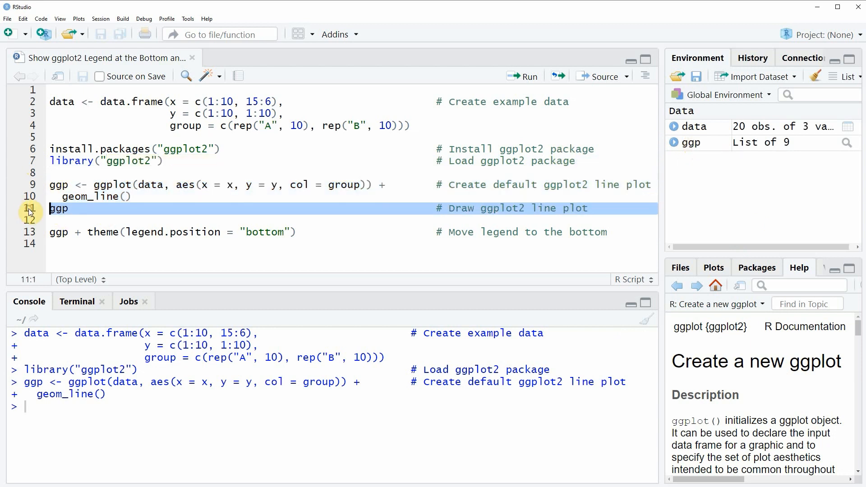
Step: Print ggp so the default line plot with right-hand group legend appears
{"action": "left_click", "coordinate": [521, 76]}
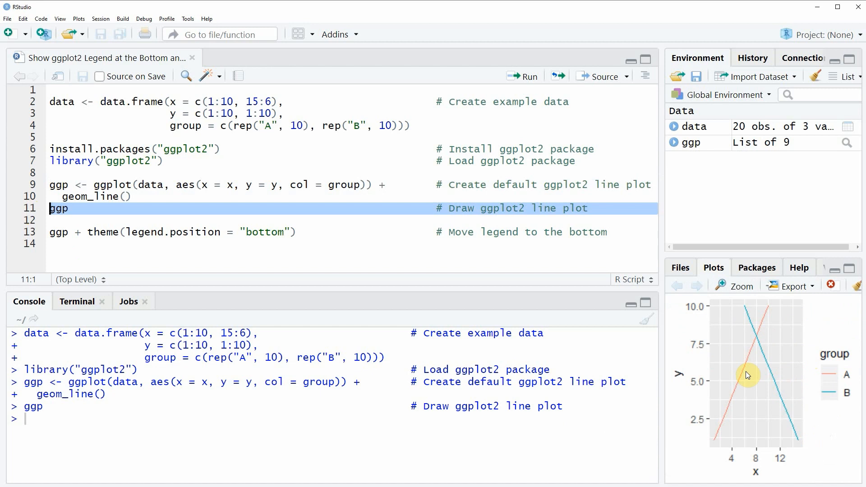
{"action": "mouse_move", "coordinate": [757, 399]}
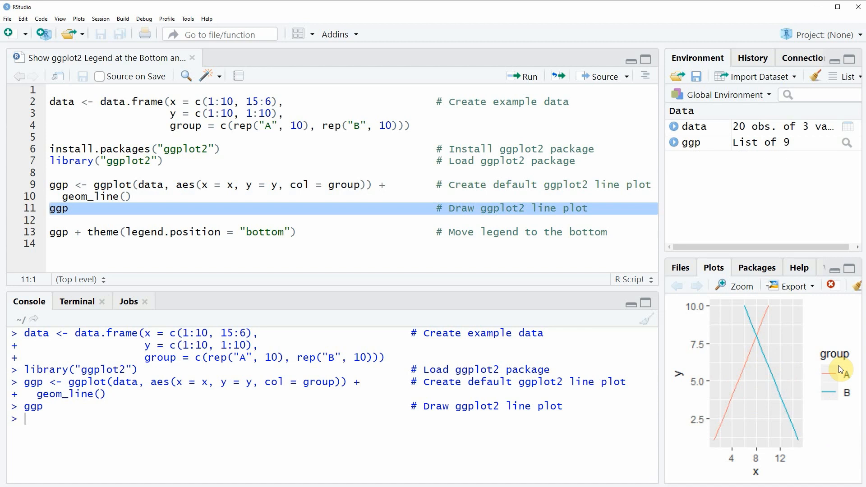
{"action": "left_click", "coordinate": [50, 209]}
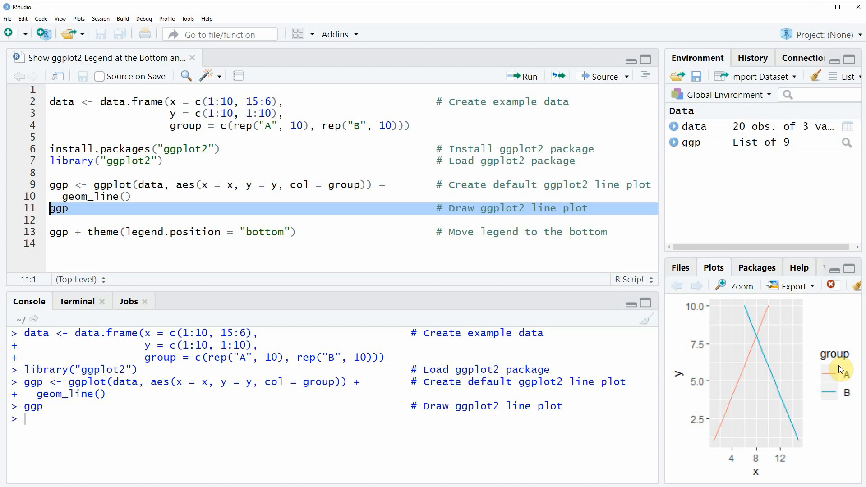
{"action": "left_click", "coordinate": [56, 232]}
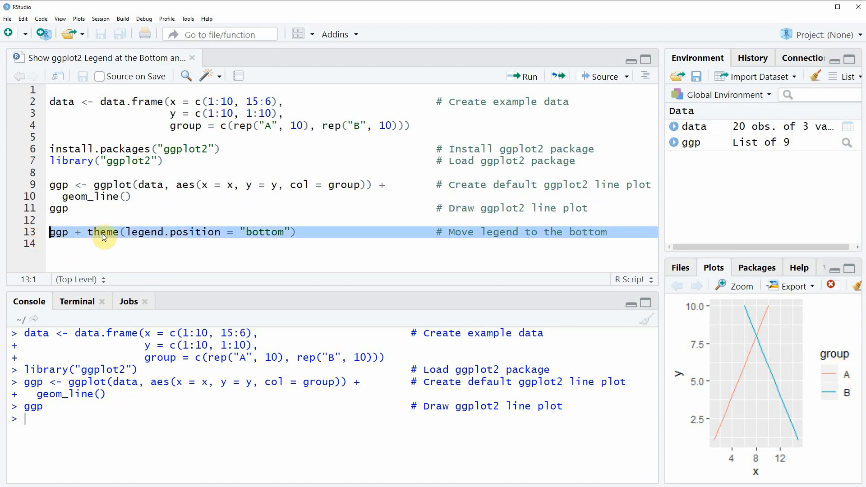
Step: Run ggp + theme(legend.position = "bottom") to move the legend below the chart
{"action": "left_click", "coordinate": [102, 232]}
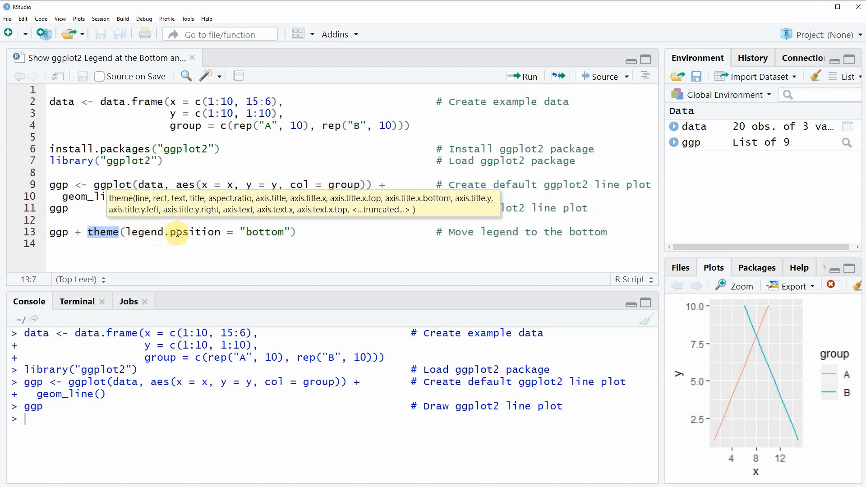
{"action": "double_click", "coordinate": [171, 232]}
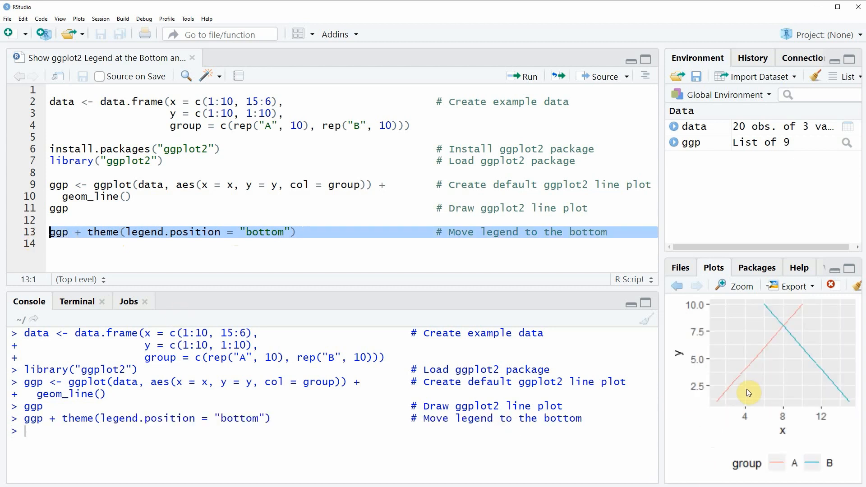
{"action": "mouse_move", "coordinate": [766, 367]}
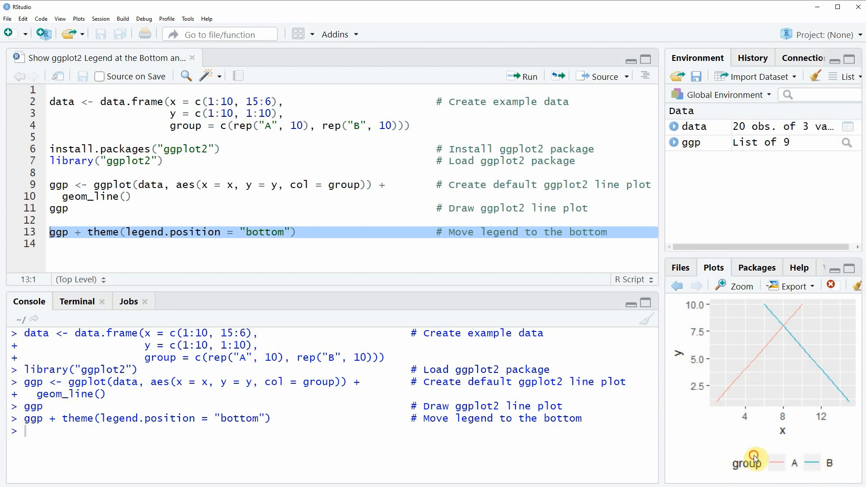
{"action": "mouse_move", "coordinate": [844, 465]}
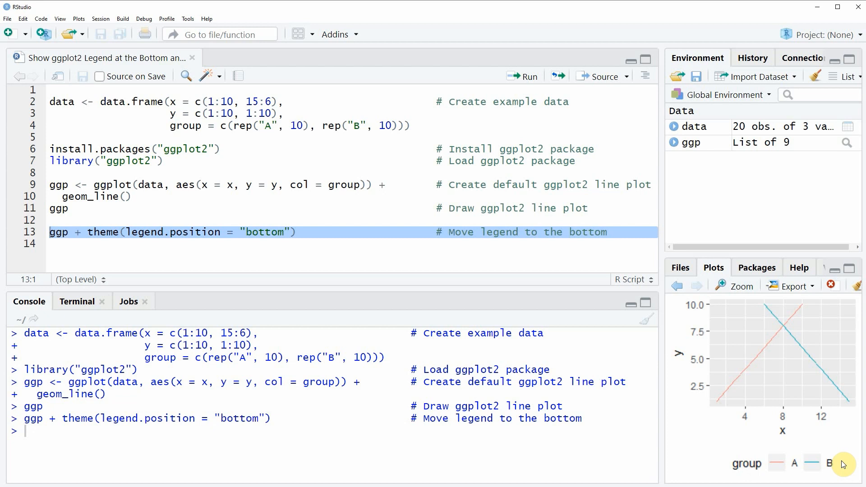
{"action": "mouse_move", "coordinate": [843, 479]}
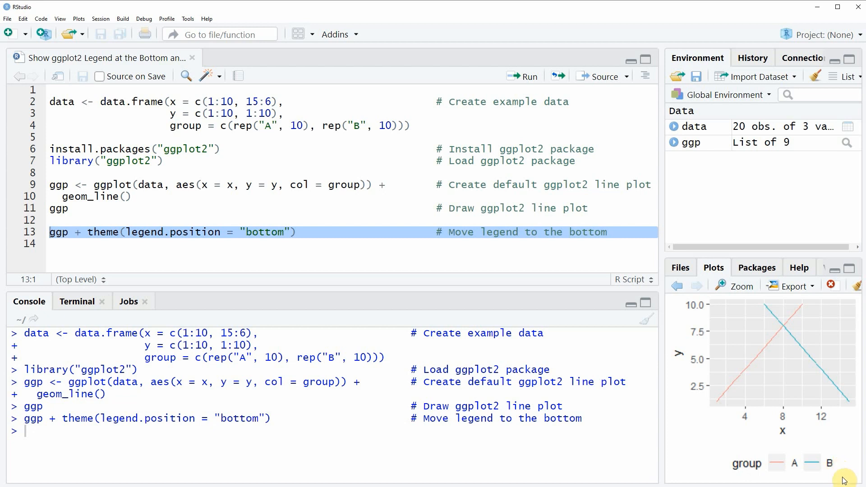